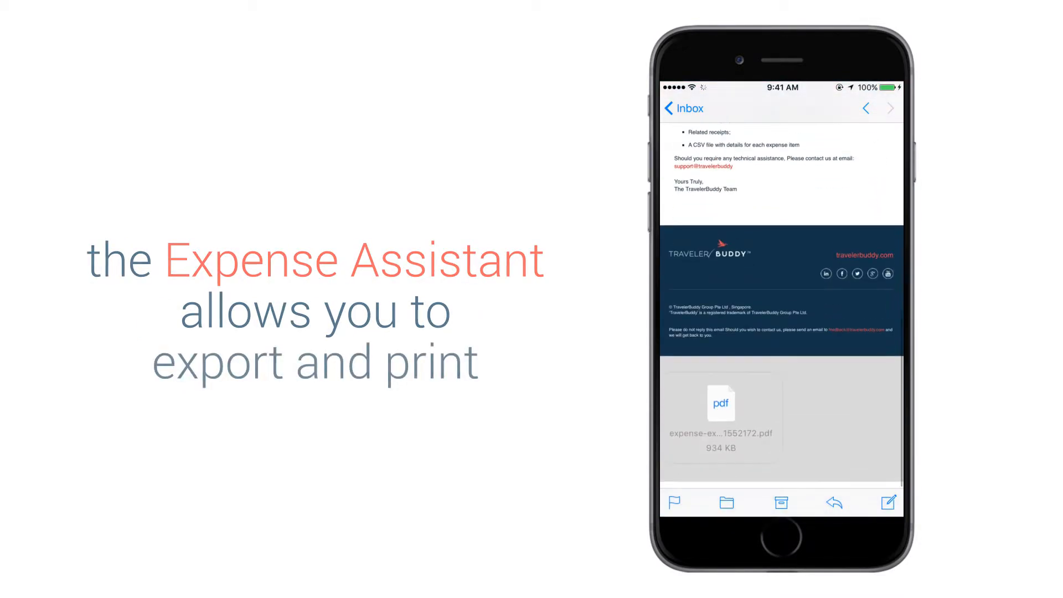
Leave the Mail message and return to TravelerBuddy's home screen with the Singapore trip
{"action": "left_click", "coordinate": [720, 403]}
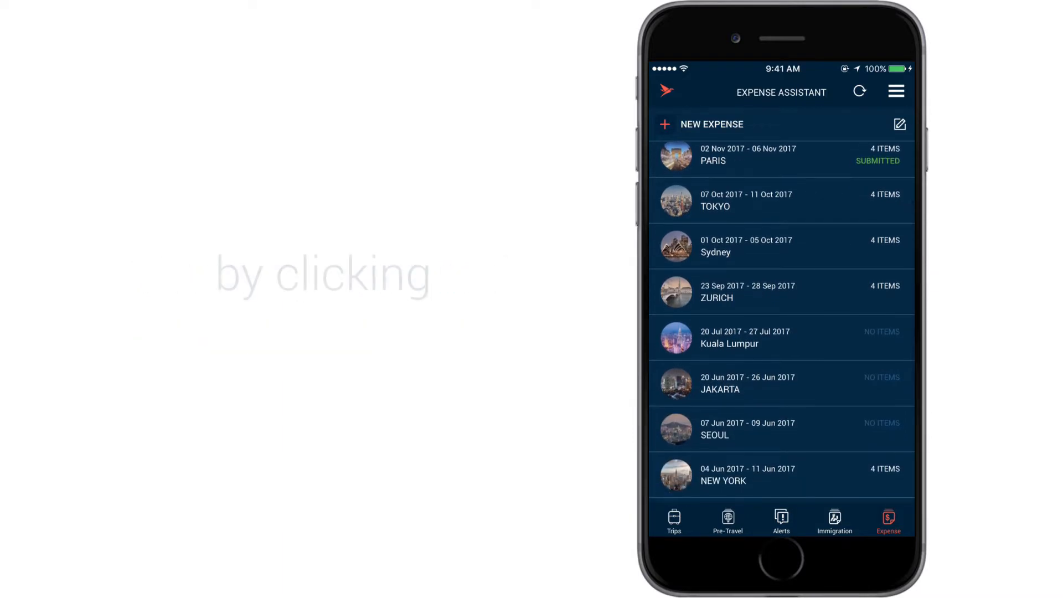
{"action": "left_click", "coordinate": [664, 124]}
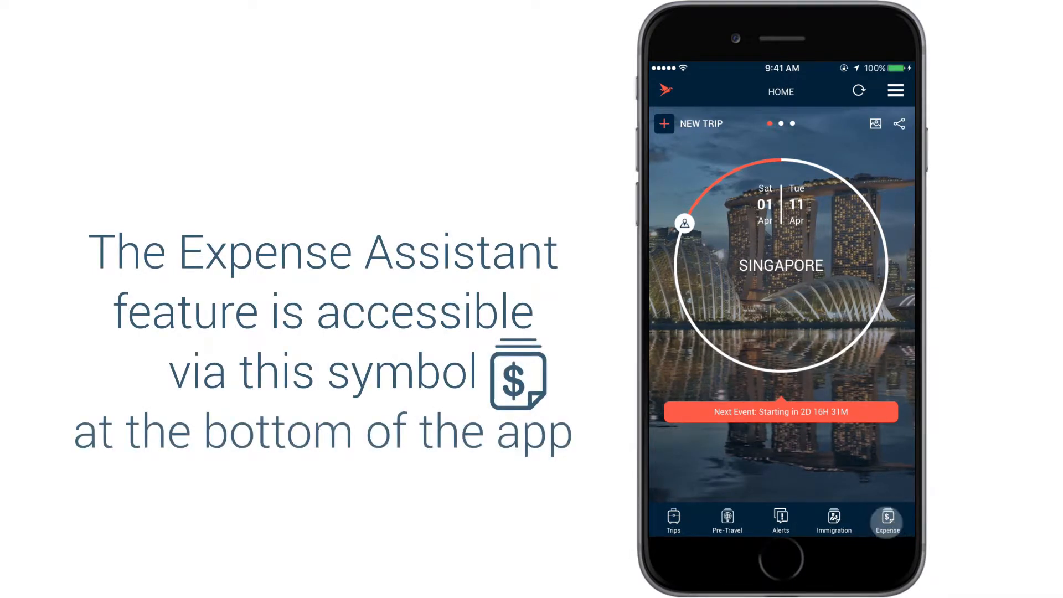
From the Expense Assistant list, enter the Sydney trip folder with its four expense items
{"action": "left_click", "coordinate": [885, 520]}
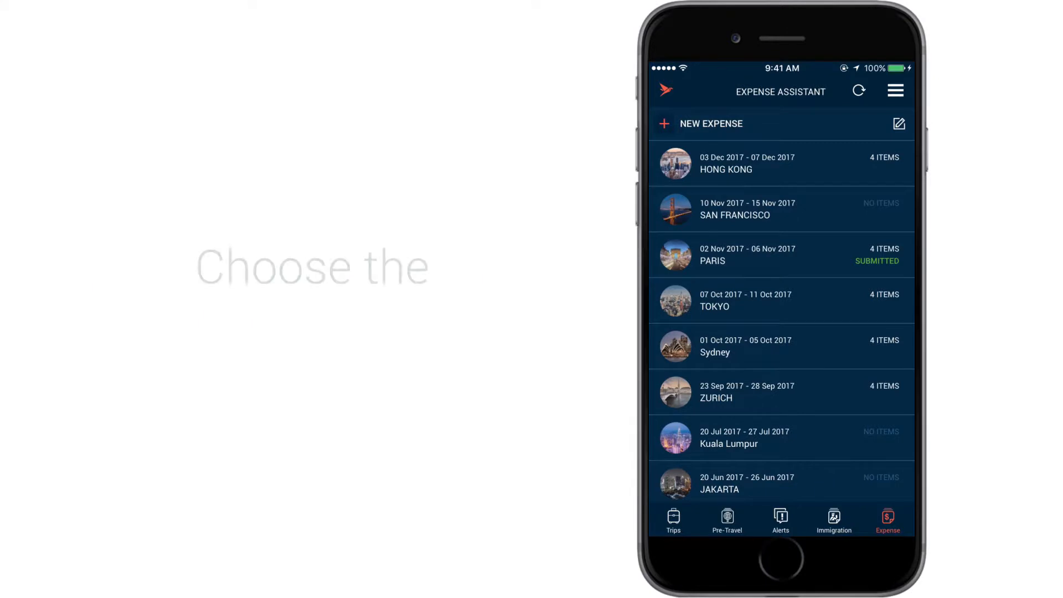
{"action": "left_click", "coordinate": [786, 346]}
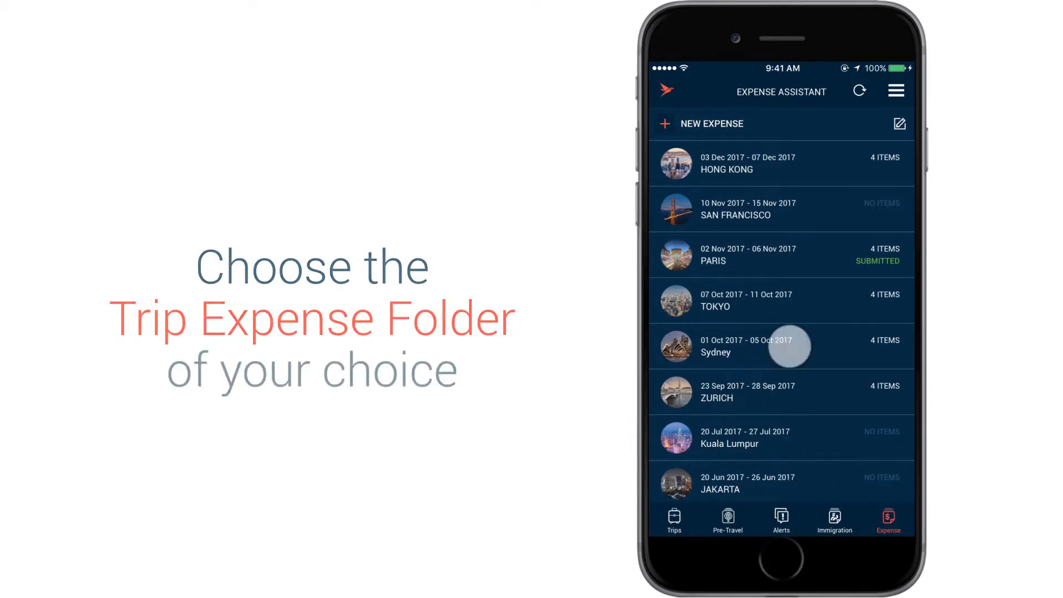
{"action": "left_click", "coordinate": [781, 345]}
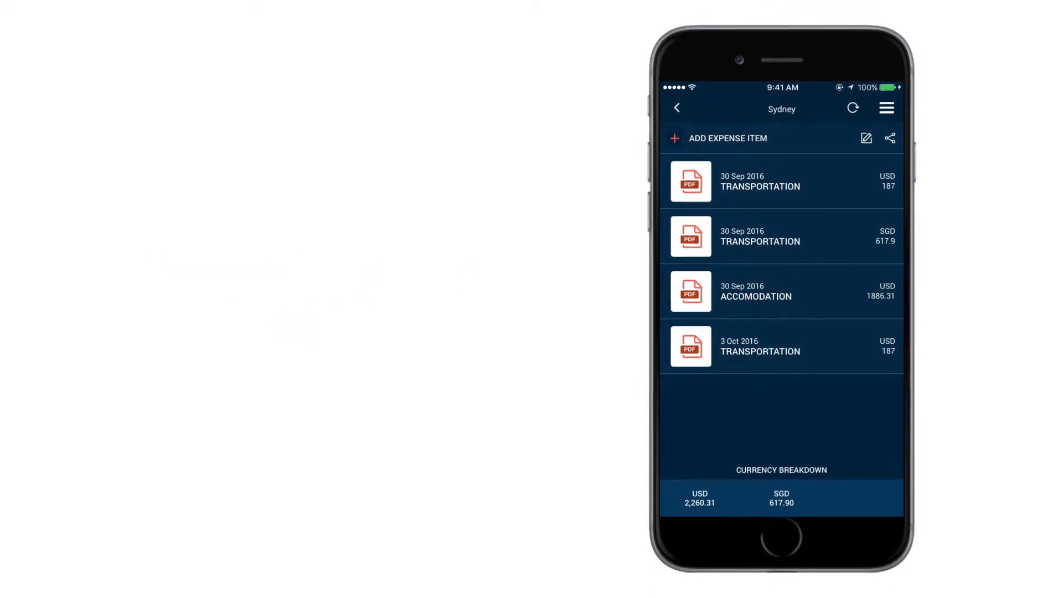
Toggle item selection then cancel, landing in the Singapore folder with its CHF/USD/SGD breakdown
{"action": "left_click", "coordinate": [865, 137]}
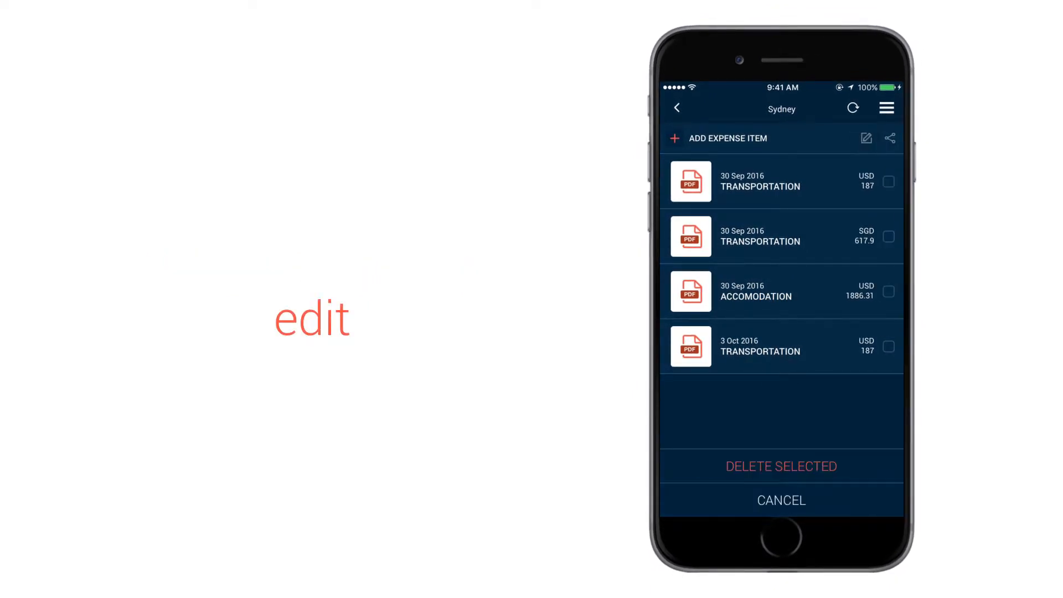
{"action": "left_click", "coordinate": [889, 182]}
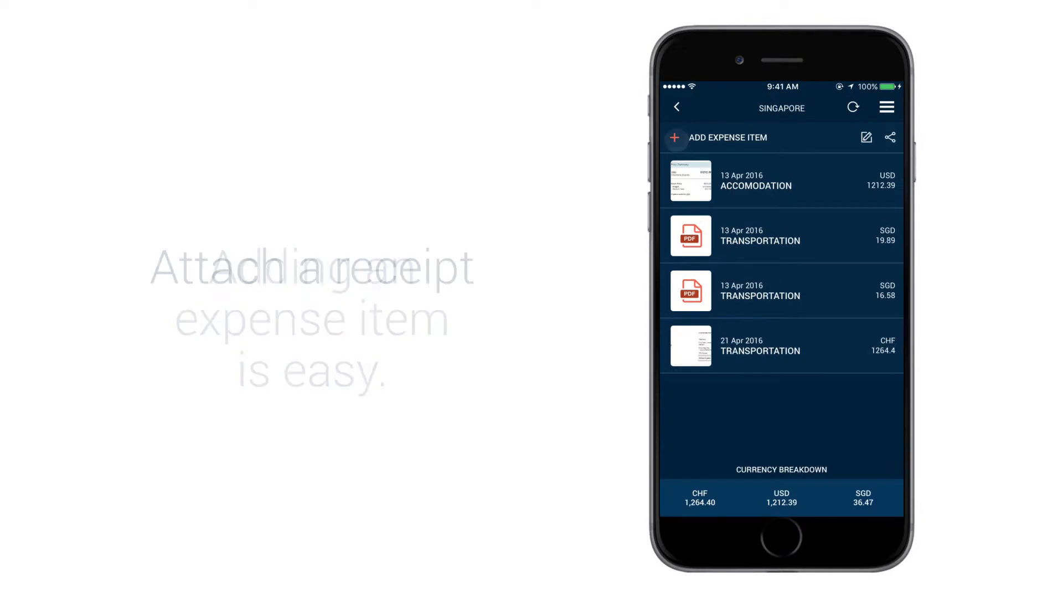
Add an expense with a PDF receipt, date Sat 8 Apr, Flight type, merchant 'Singapore airline', SGD
{"action": "left_click", "coordinate": [674, 137]}
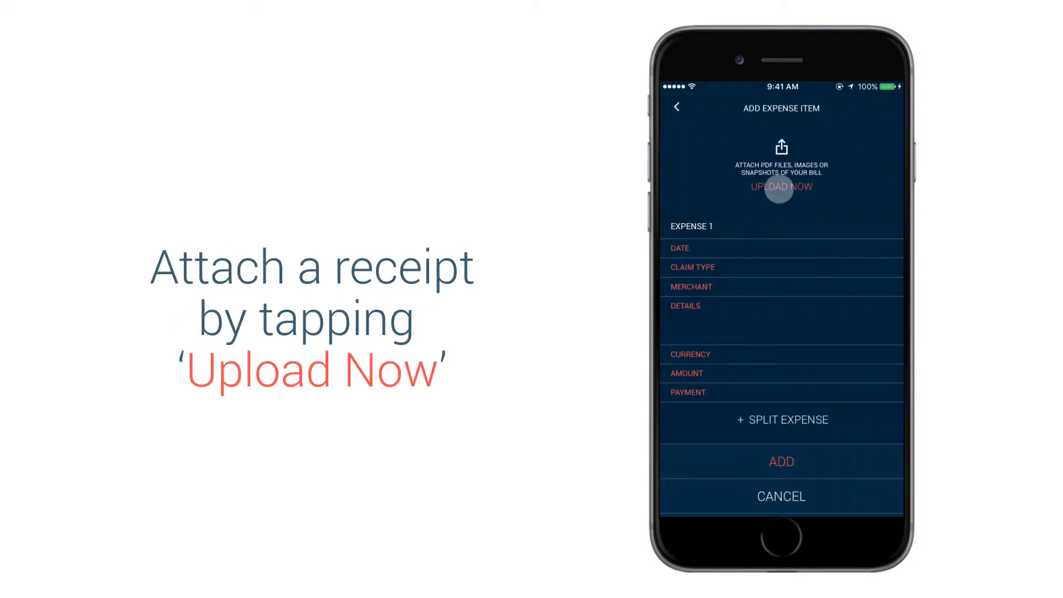
{"action": "left_click", "coordinate": [780, 186]}
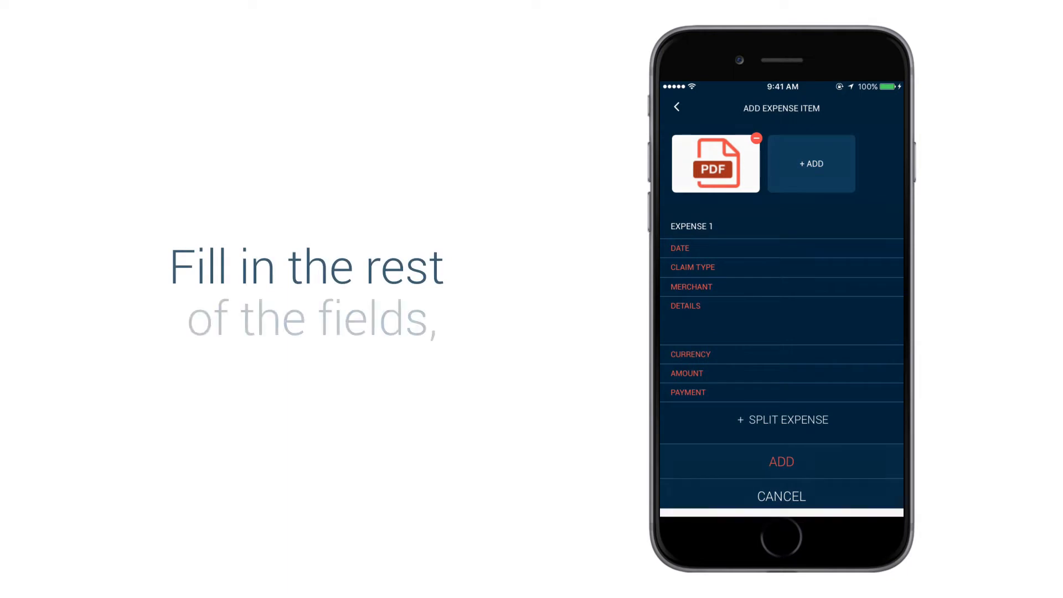
{"action": "left_click", "coordinate": [779, 279]}
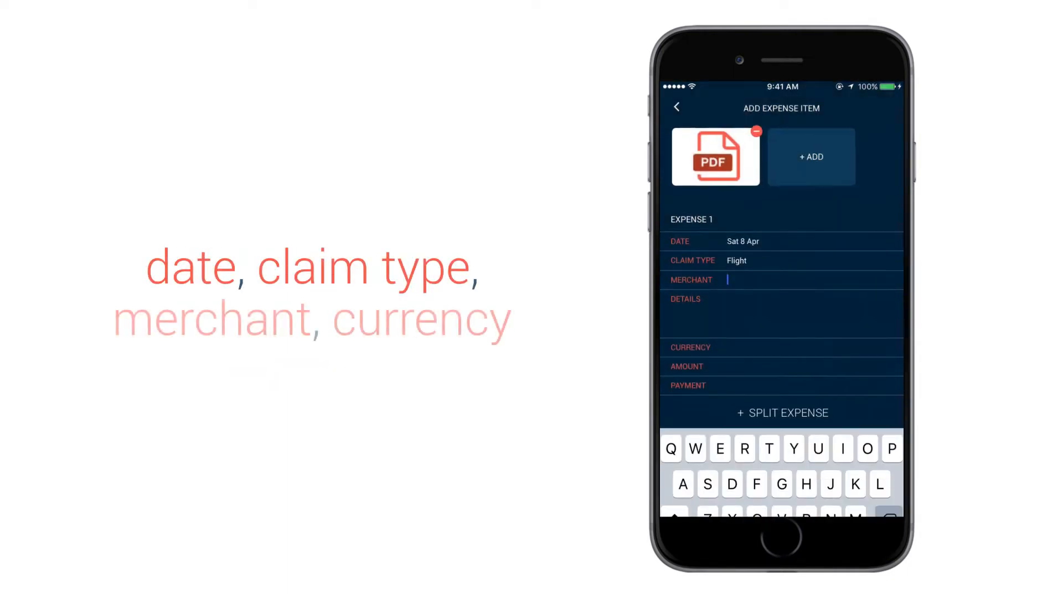
{"action": "type", "text": "Singapore airlines"}
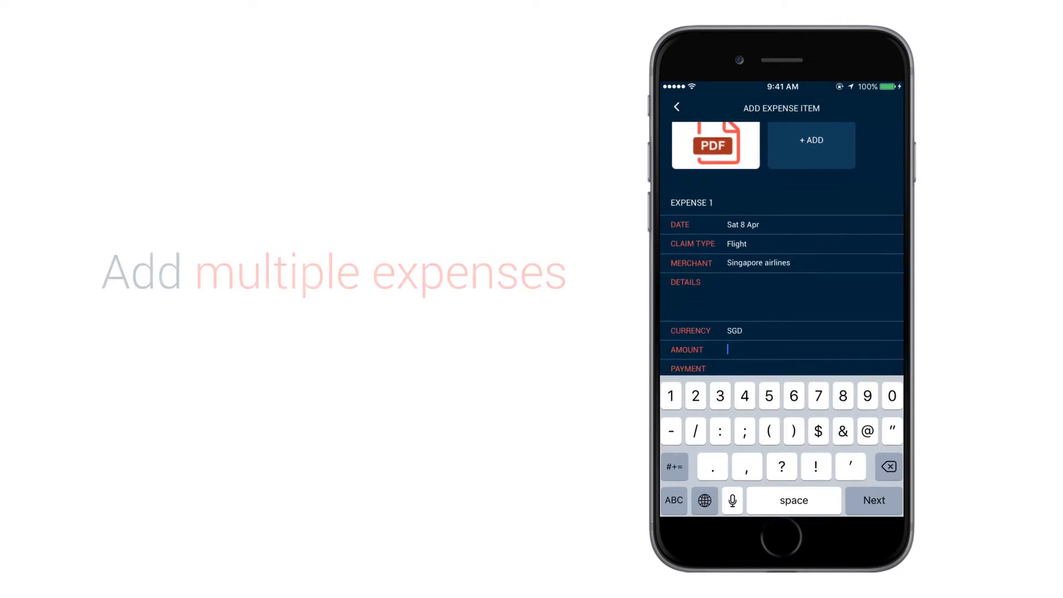
Enter amount 2500 paid by personal card, add a second split expense and save
{"action": "left_click", "coordinate": [780, 368]}
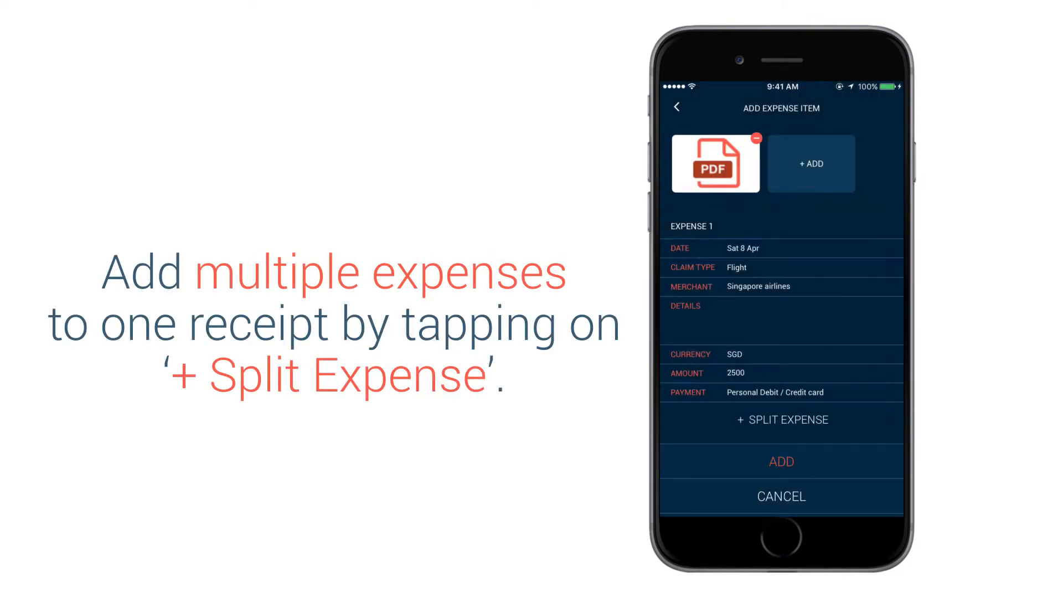
{"action": "left_click", "coordinate": [780, 420]}
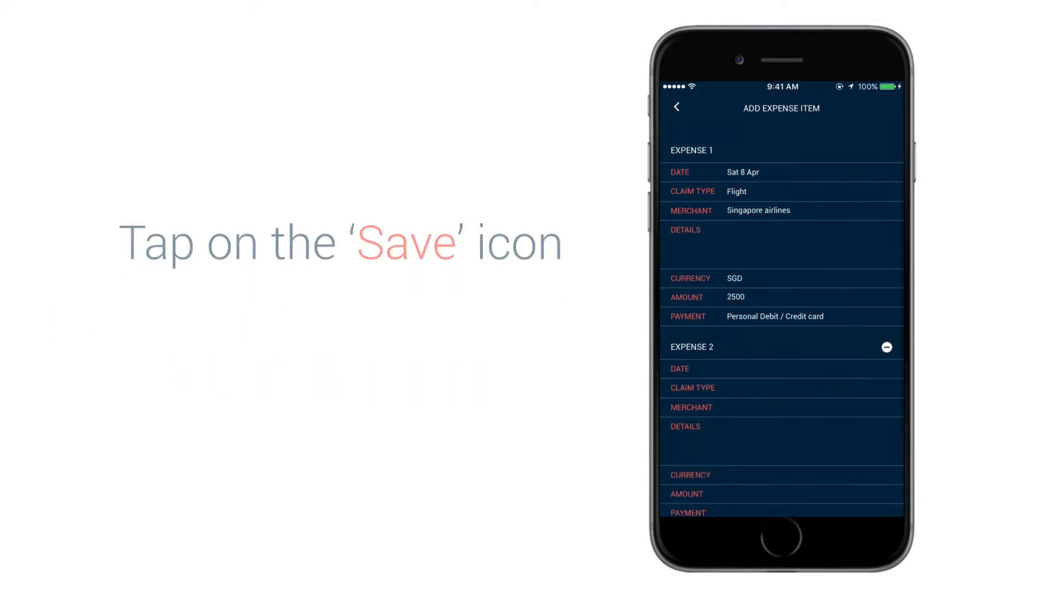
{"action": "scroll", "scroll_direction": "down", "scroll_amount": 3}
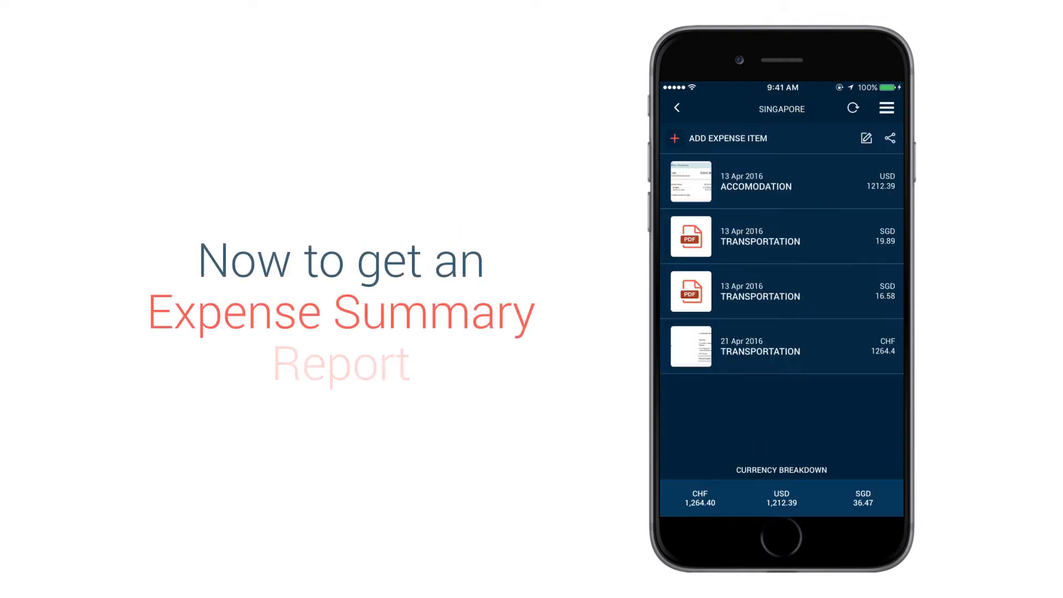
{"action": "left_click", "coordinate": [889, 138]}
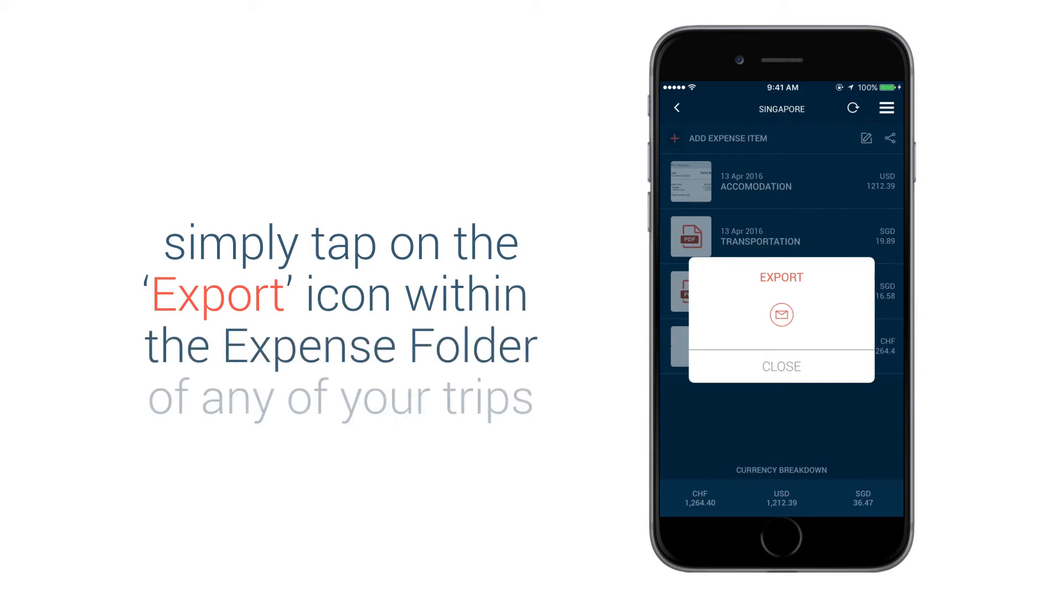
{"action": "left_click", "coordinate": [781, 313]}
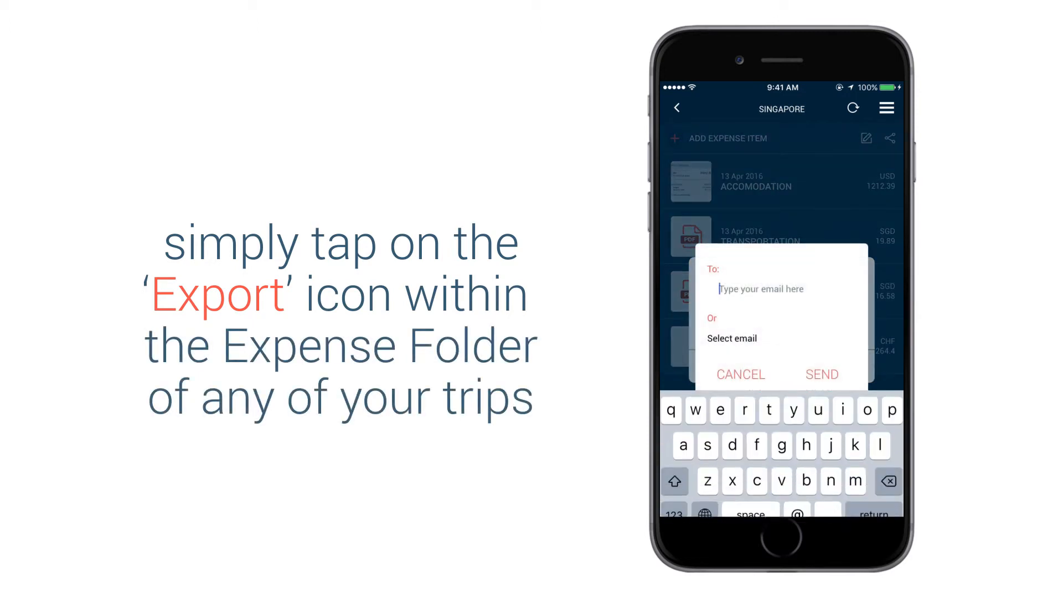
{"action": "type", "text": "bryanwong@g"}
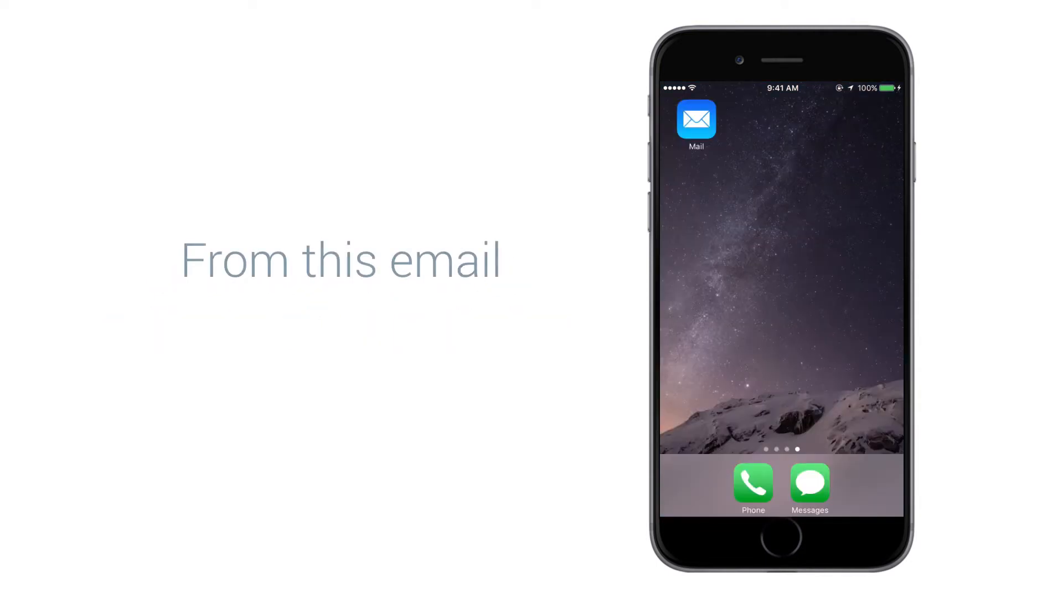
In Mail, view the TravelerBuddy expense report PDF, then return to the Expense Assistant trip list
{"action": "left_click", "coordinate": [695, 120]}
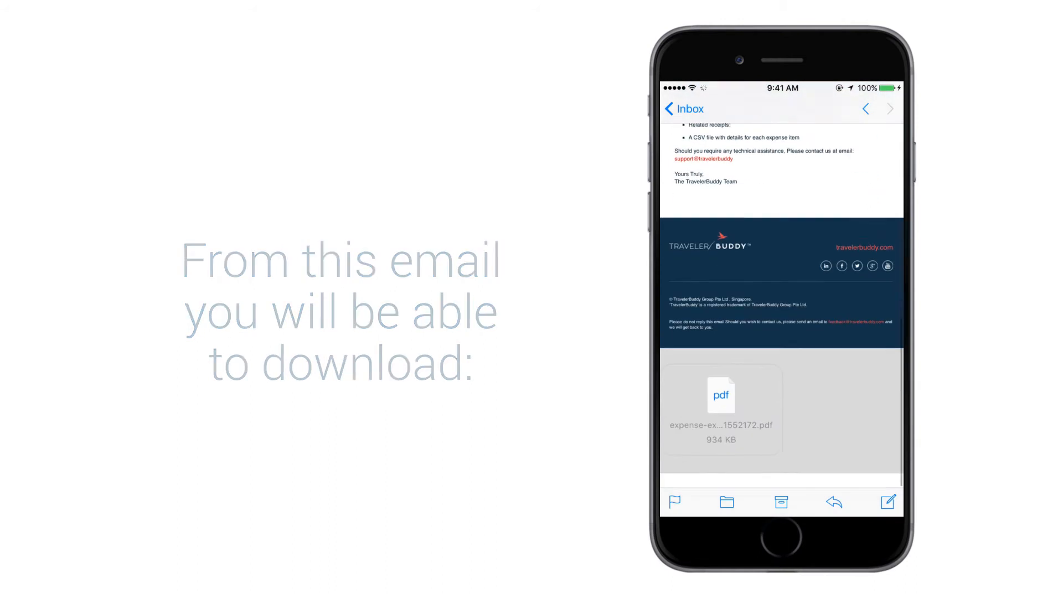
{"action": "left_click", "coordinate": [720, 401]}
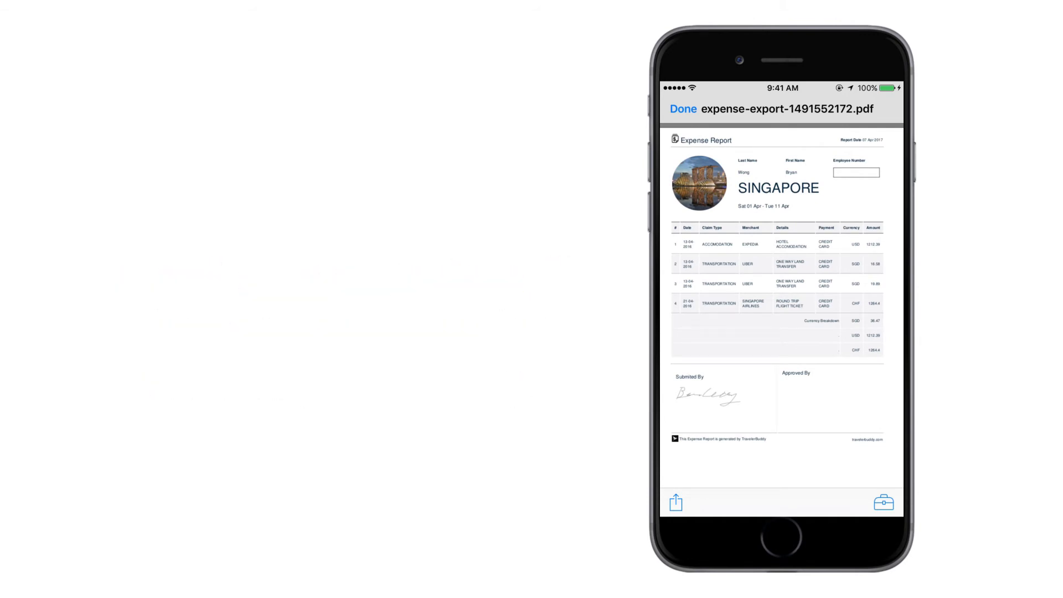
{"action": "left_click", "coordinate": [683, 109]}
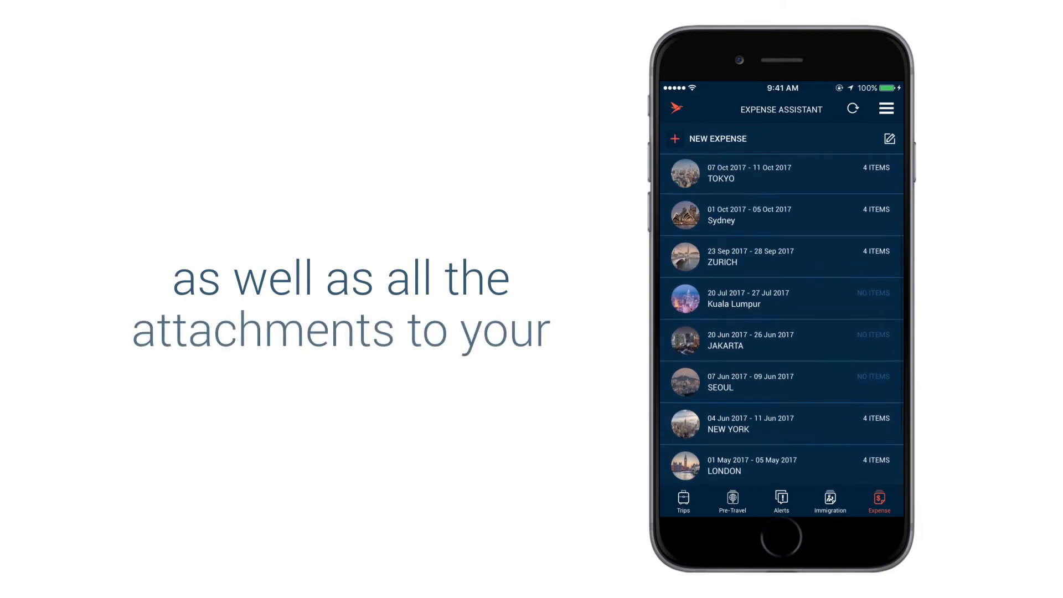
{"action": "scroll", "scroll_direction": "down", "scroll_amount": 3}
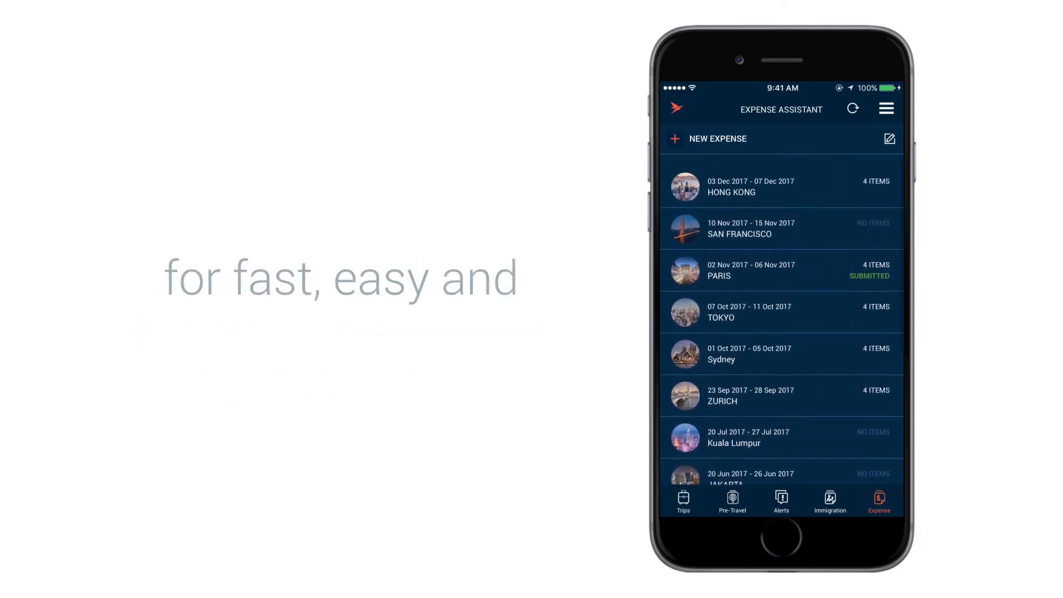